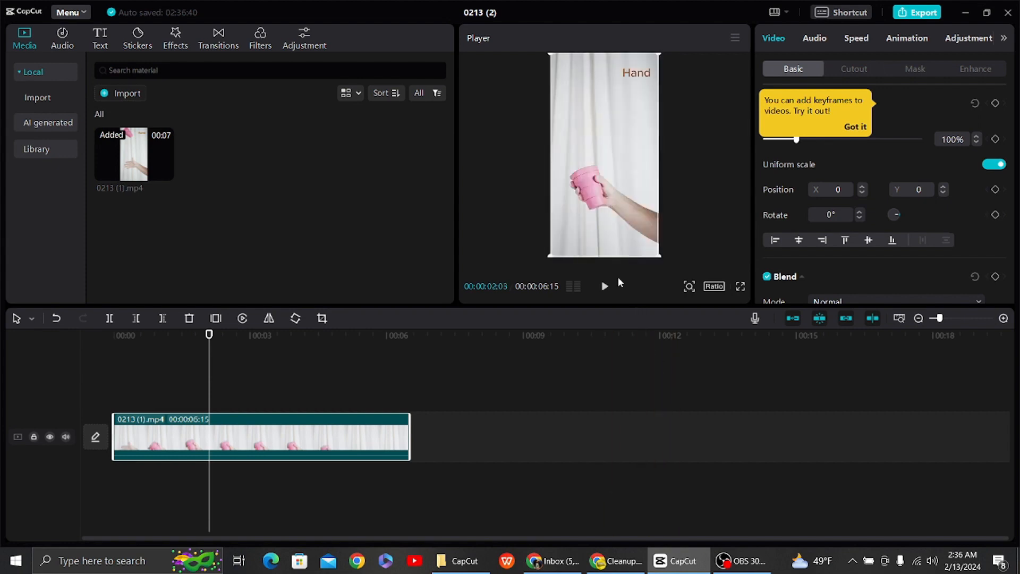
mouse_move(627, 211)
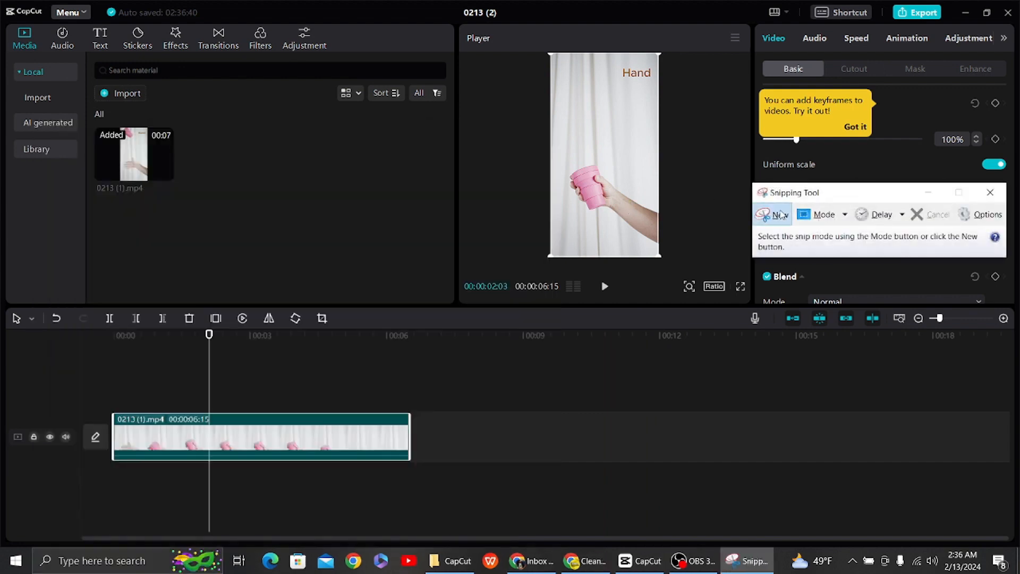
- Snip the paused CapCut player frame showing the hand, pink cup and caption
left_click(778, 214)
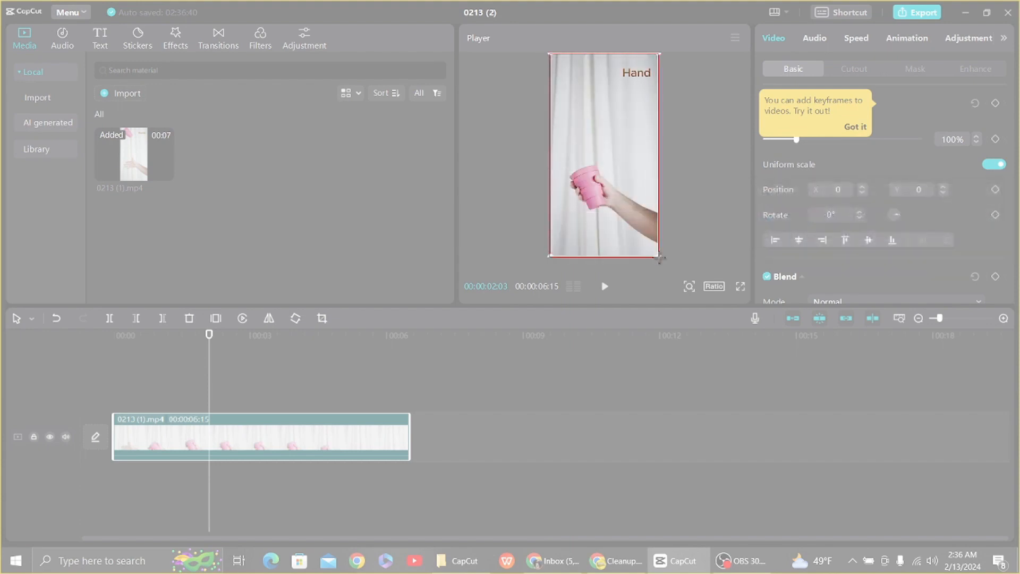
left_click(746, 560)
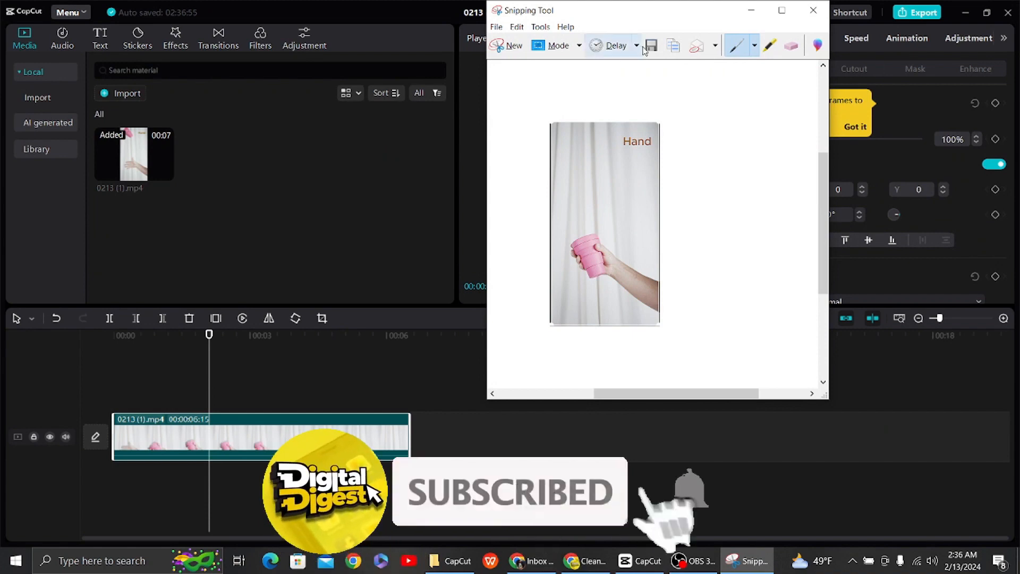
- Save the snip as hold.PNG in Saved Pictures
left_click(650, 46)
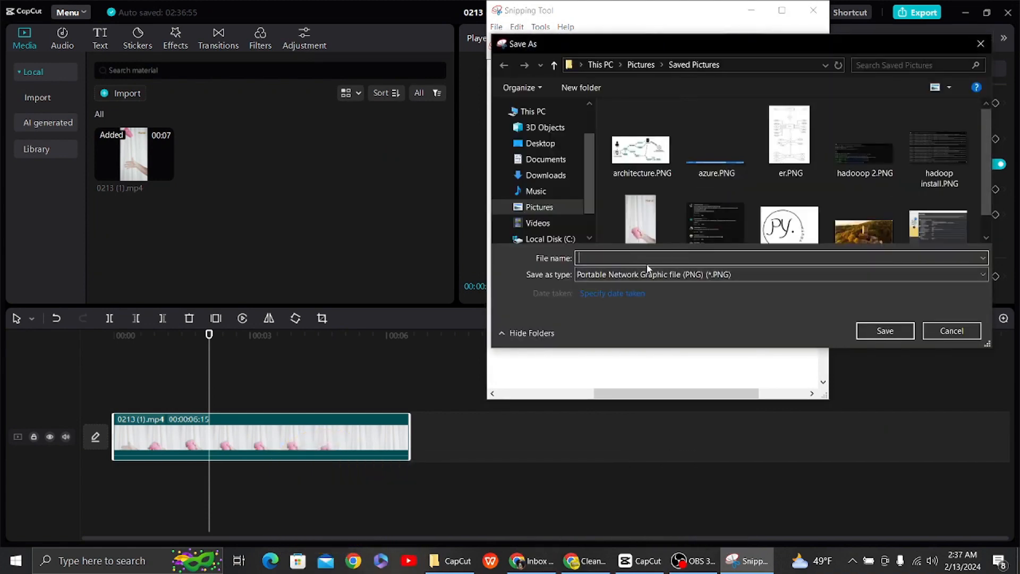
type("ho")
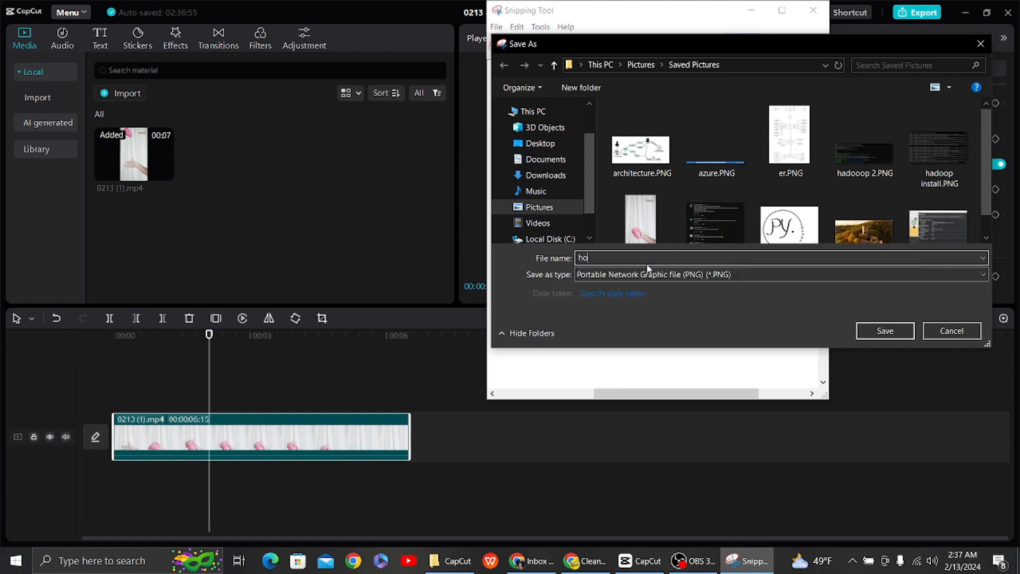
left_click(884, 331)
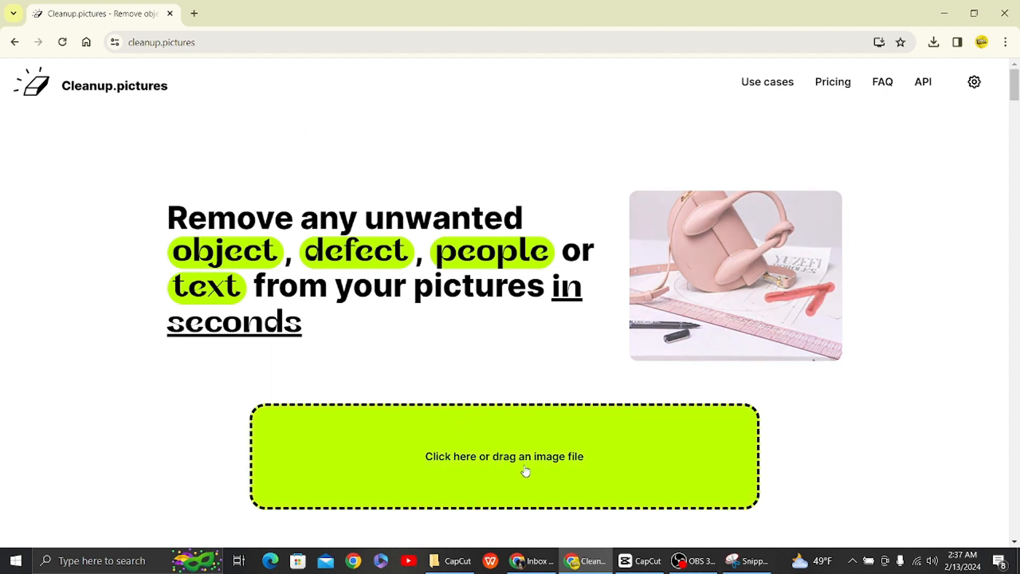
- Upload hold.PNG from Saved Pictures into Cleanup.pictures
left_click(504, 456)
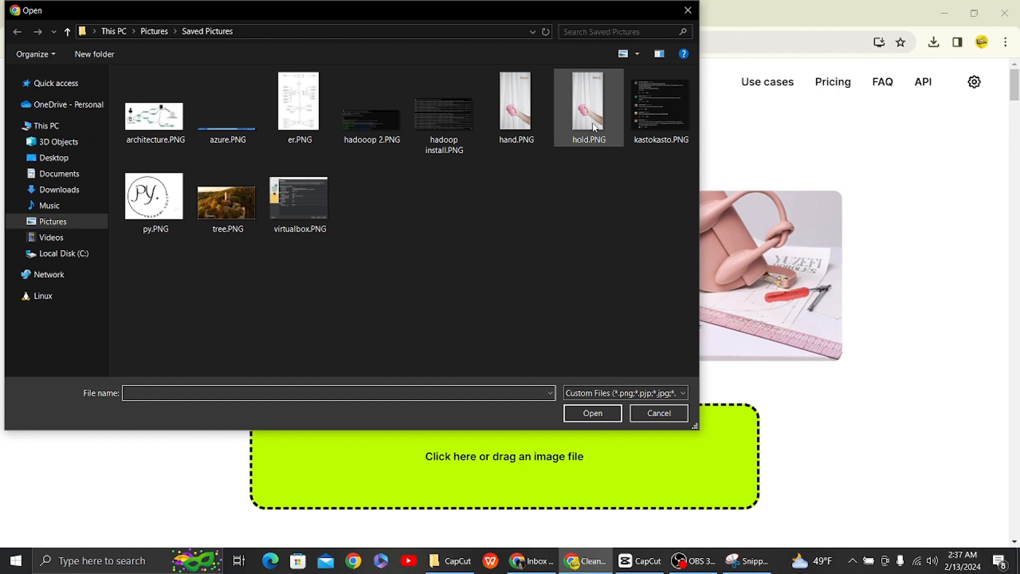
left_click(587, 107)
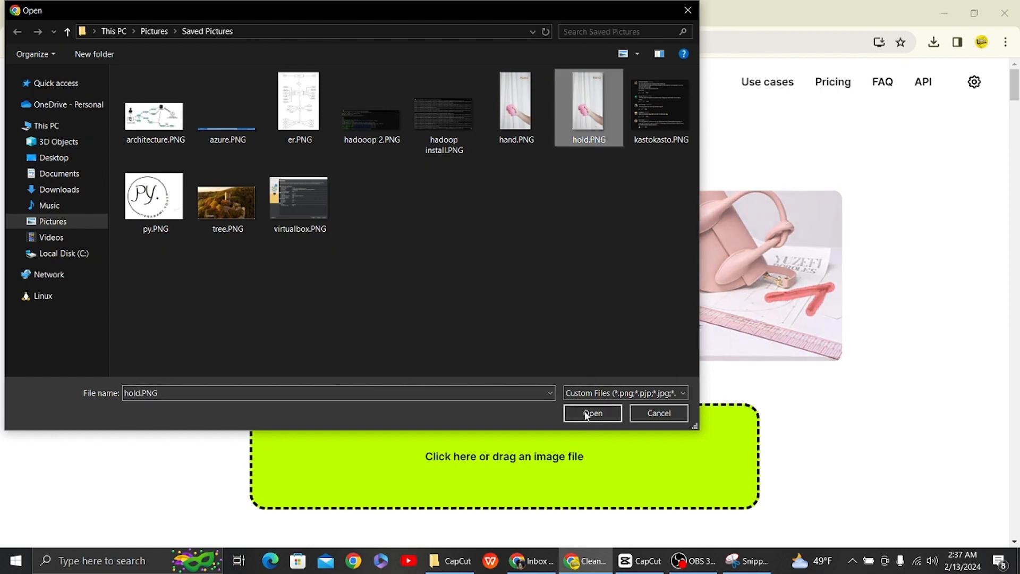
left_click(592, 413)
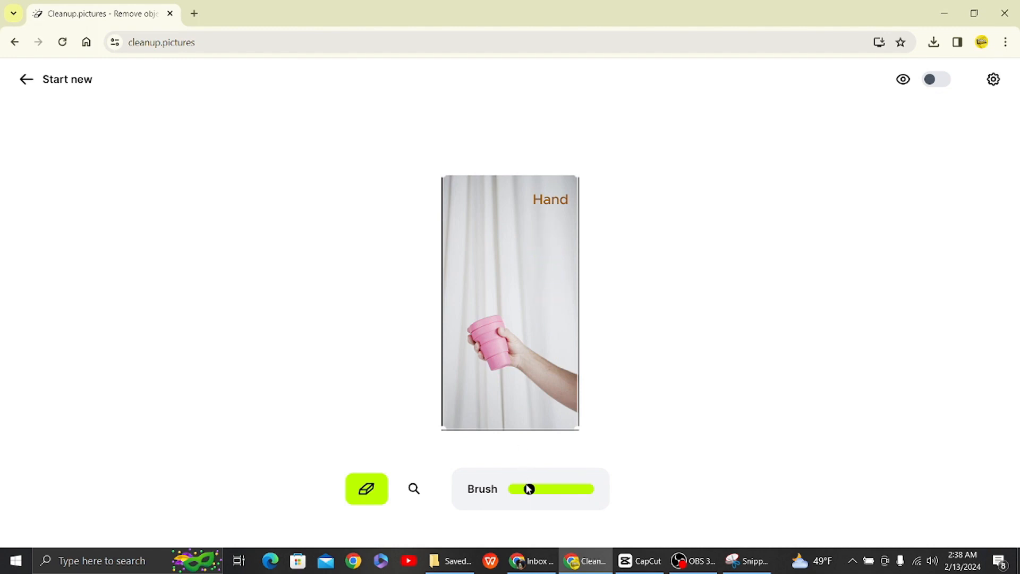
- Resize the brush and paint out the 'Hand' caption, leaving plain curtain
left_click_drag(527, 489, 521, 489)
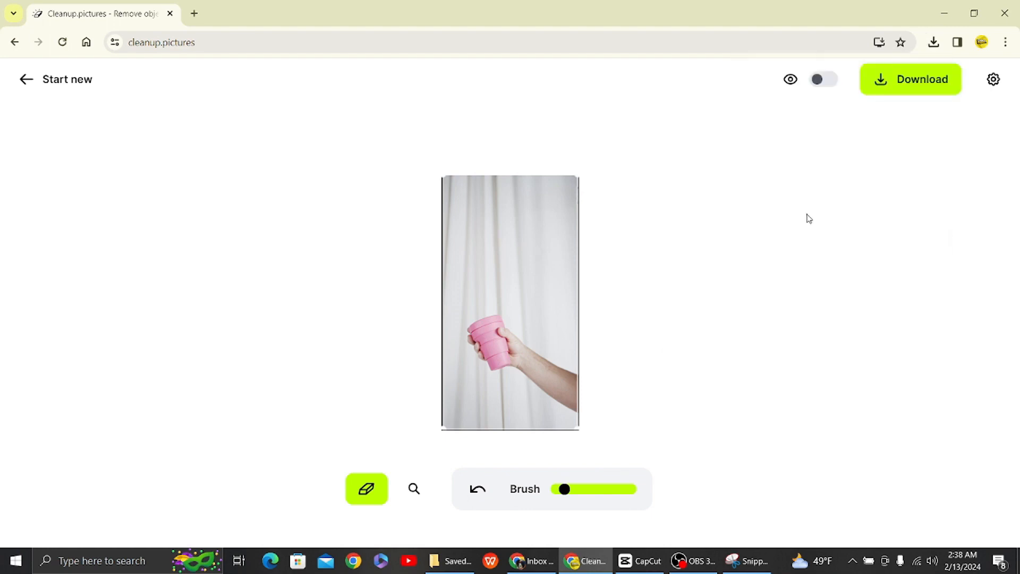
mouse_move(904, 93)
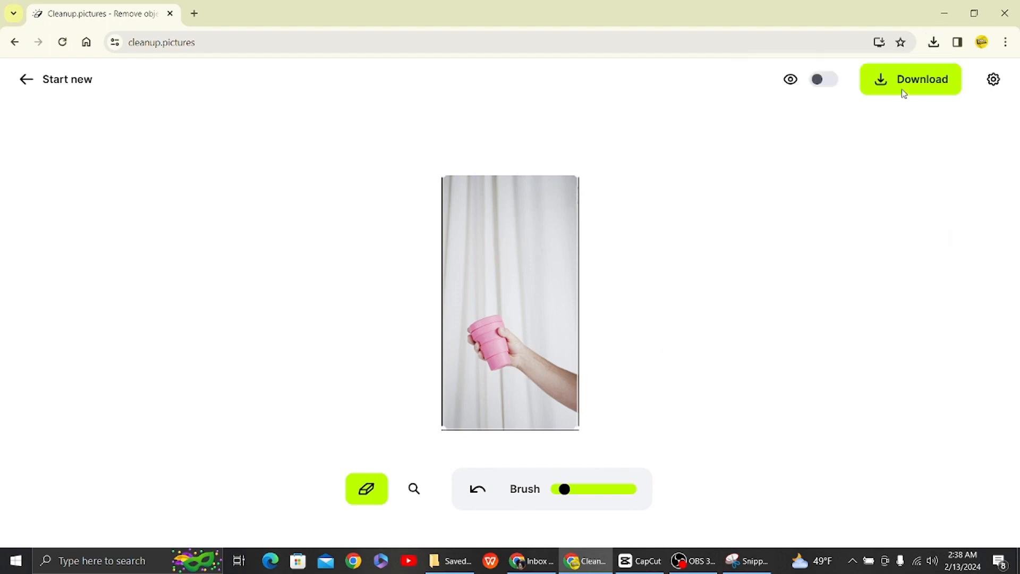
- Download hold_cleanup.PNG, preview it in Photos, and return to CapCut
left_click(933, 43)
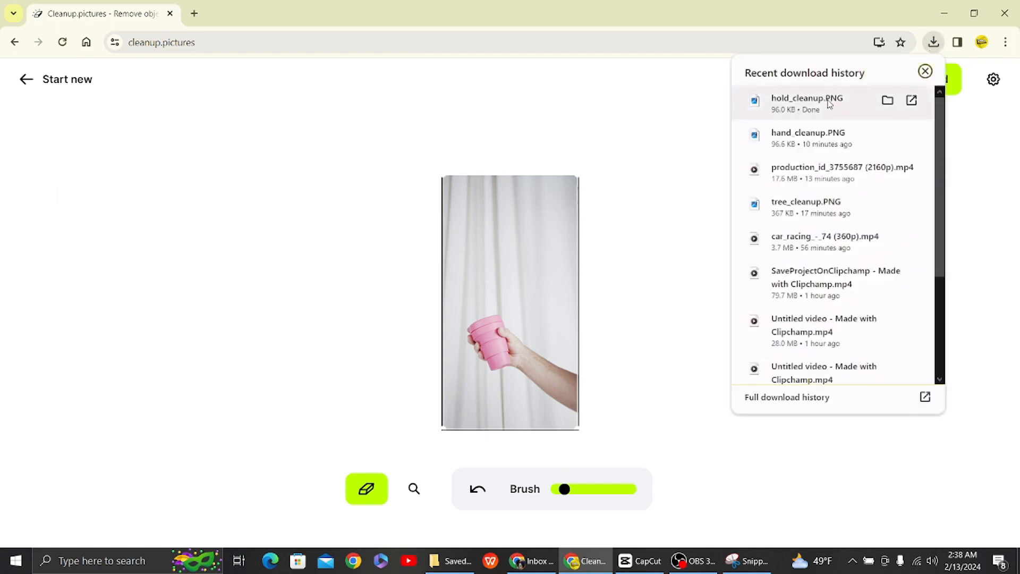
left_click(807, 101)
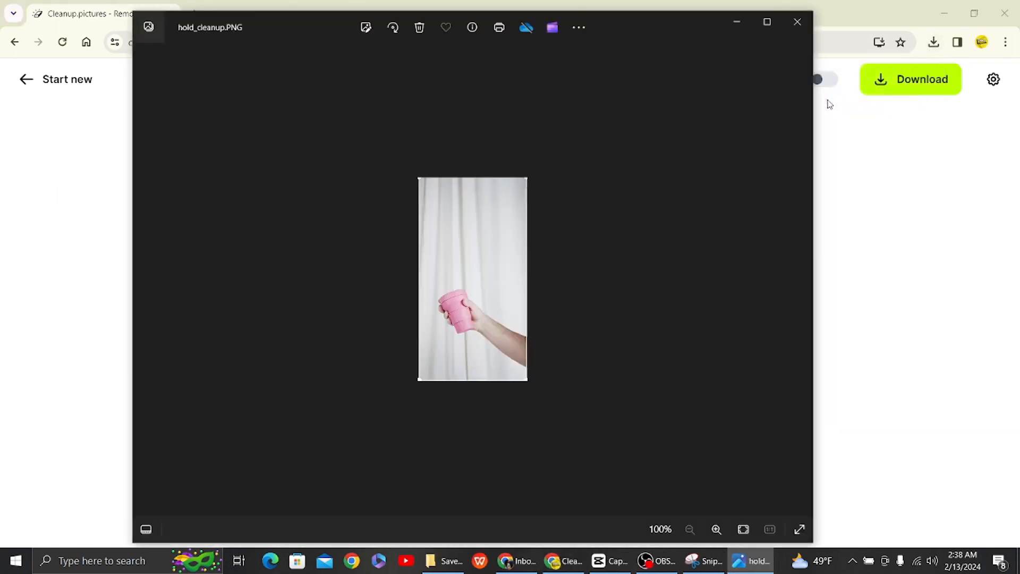
left_click(716, 529)
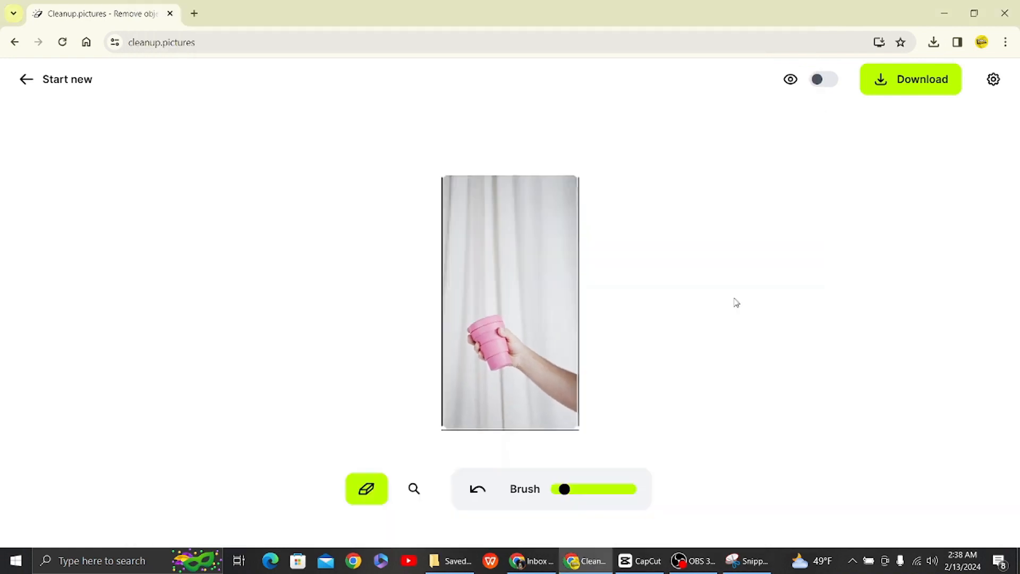
left_click(641, 560)
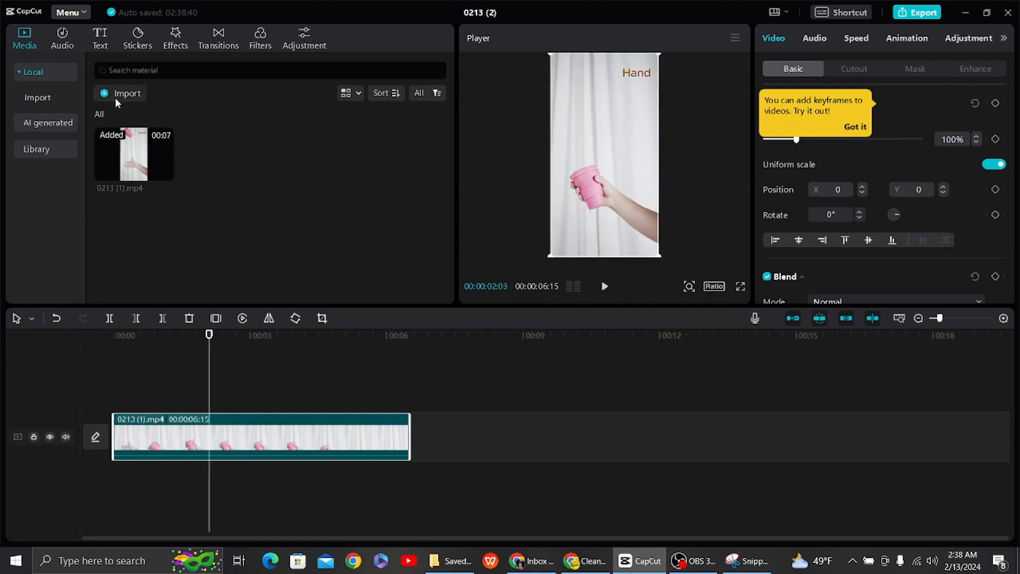
- Import hold_cleanup.PNG from Downloads and place it above the video clip
left_click(127, 93)
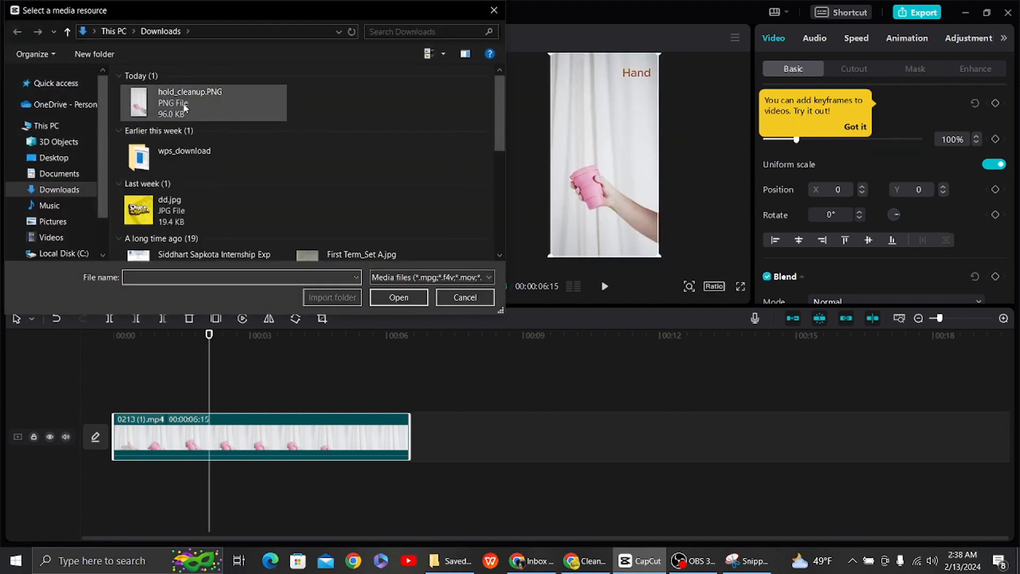
mouse_move(190, 102)
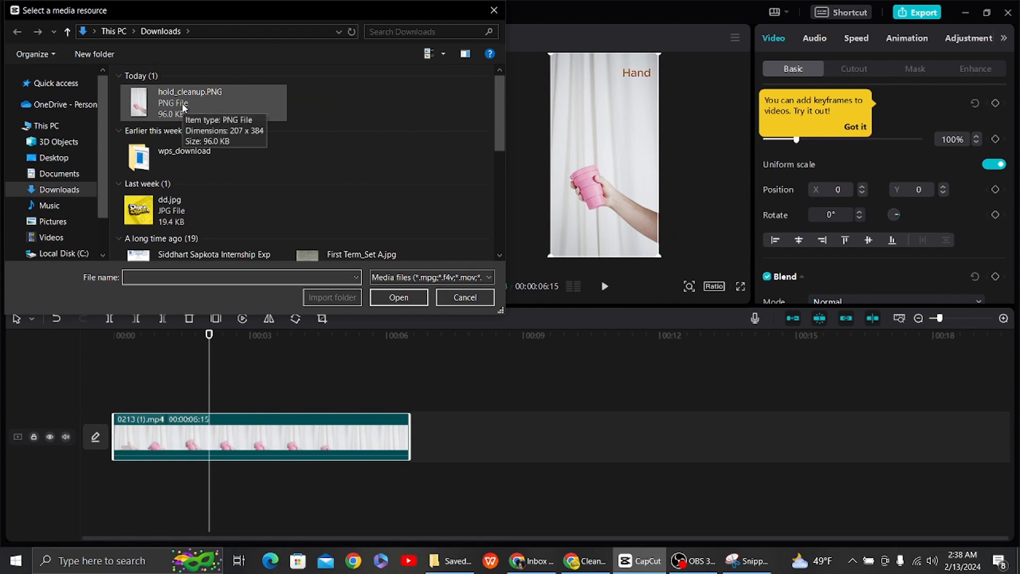
left_click(398, 297)
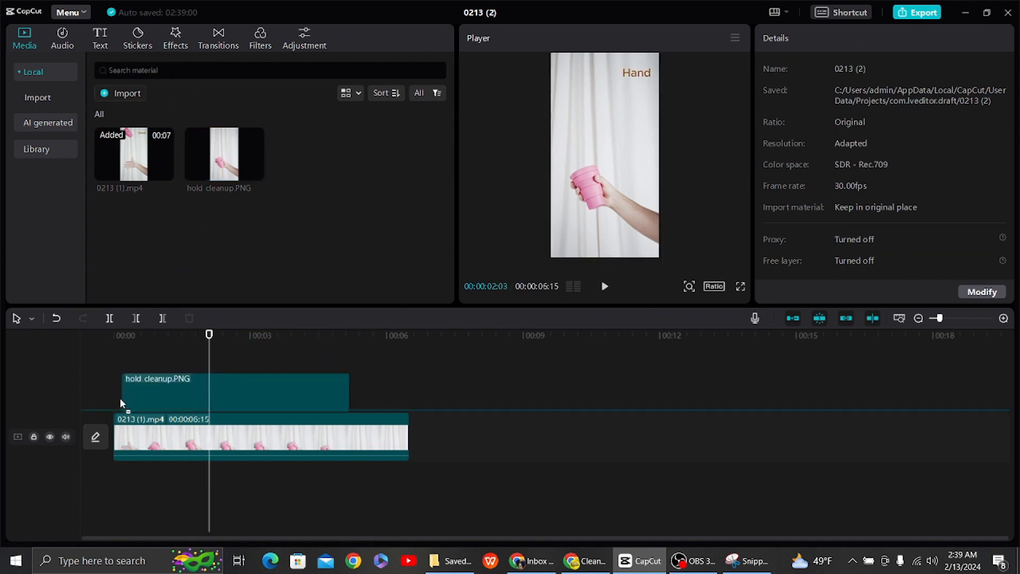
- Stretch the hold_cleanup.PNG clip to 6:15 and scrub the playhead back to start
left_click(234, 391)
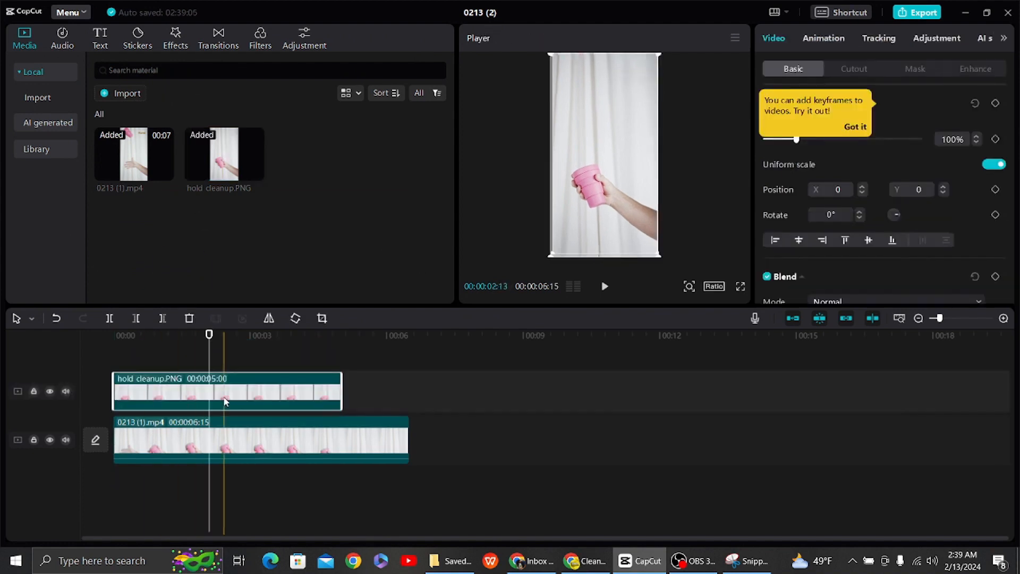
left_click(293, 390)
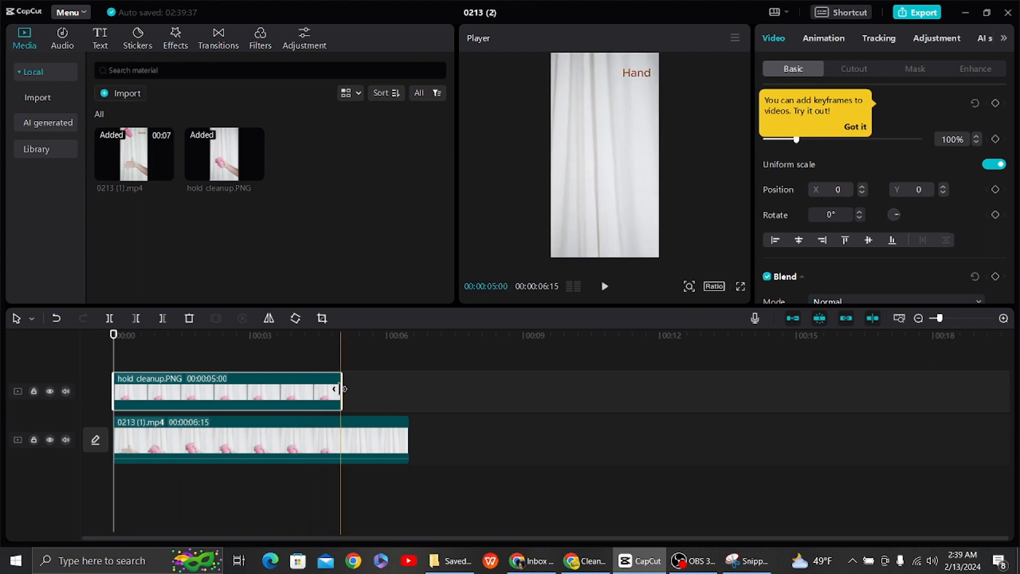
left_click_drag(336, 389, 409, 397)
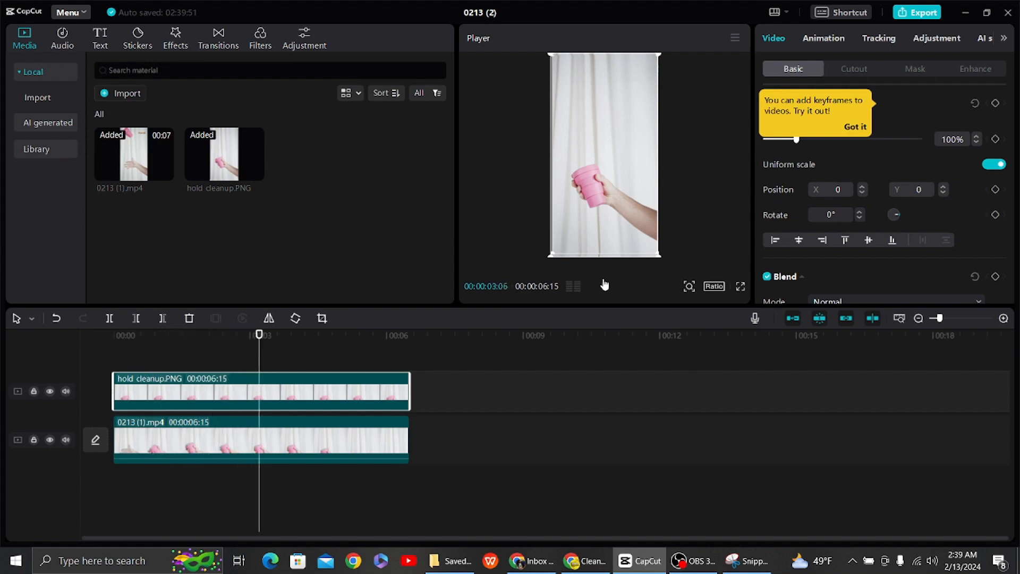
left_click(302, 335)
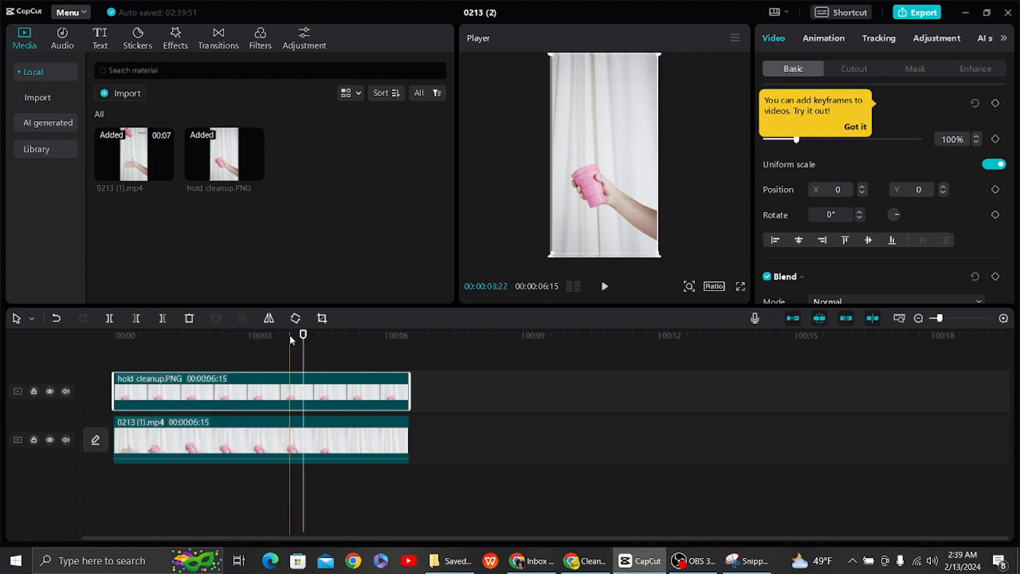
left_click(112, 334)
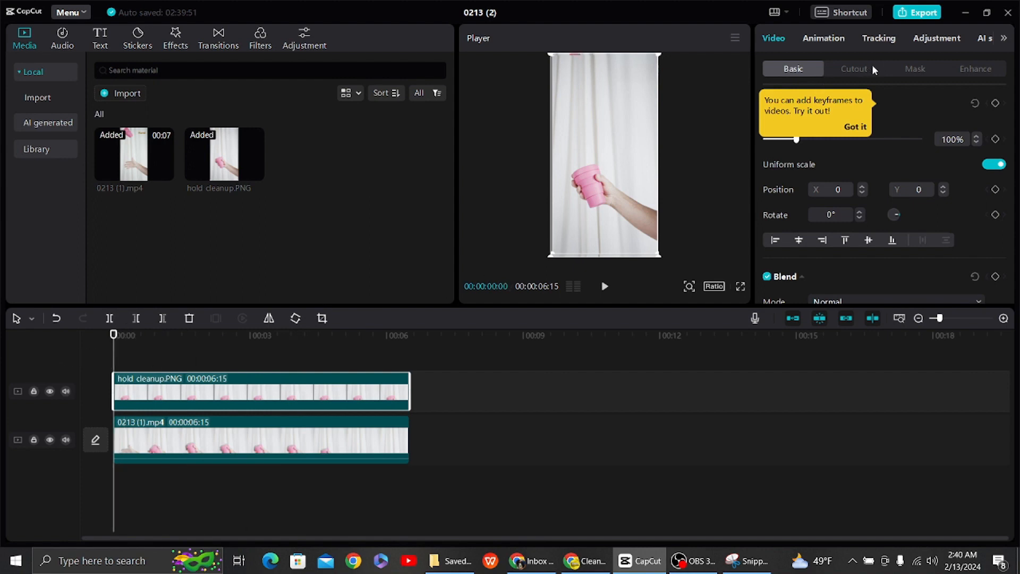
- Apply a rectangle mask fitted over the Hand caption, then play to verify
left_click(914, 68)
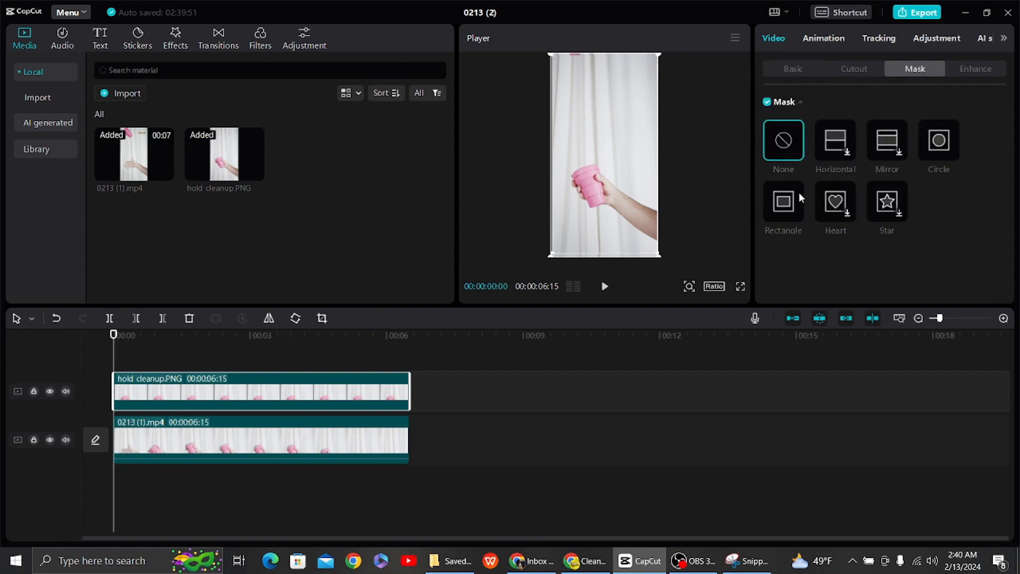
left_click(783, 202)
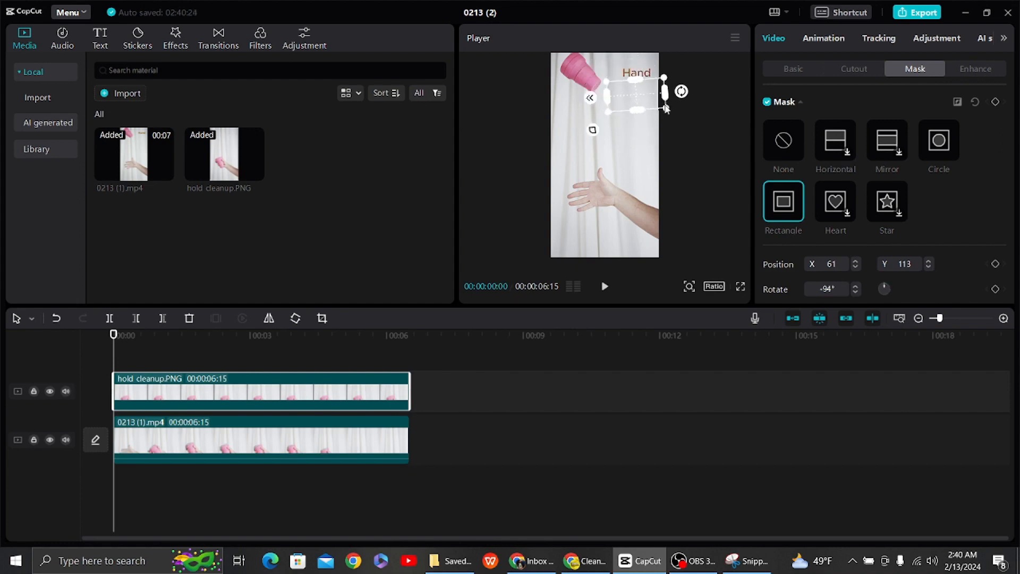
left_click_drag(635, 95, 626, 98)
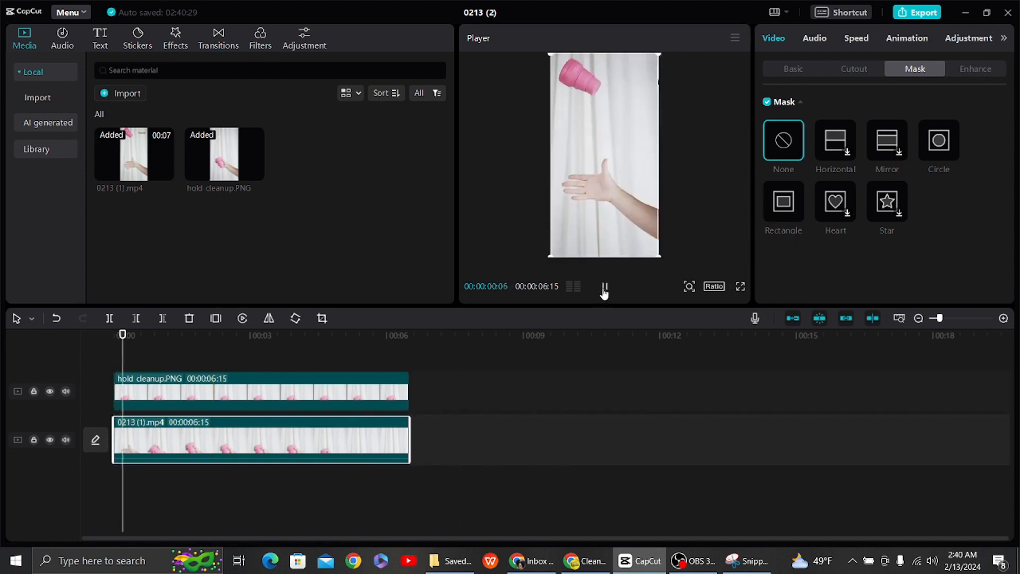
left_click(211, 334)
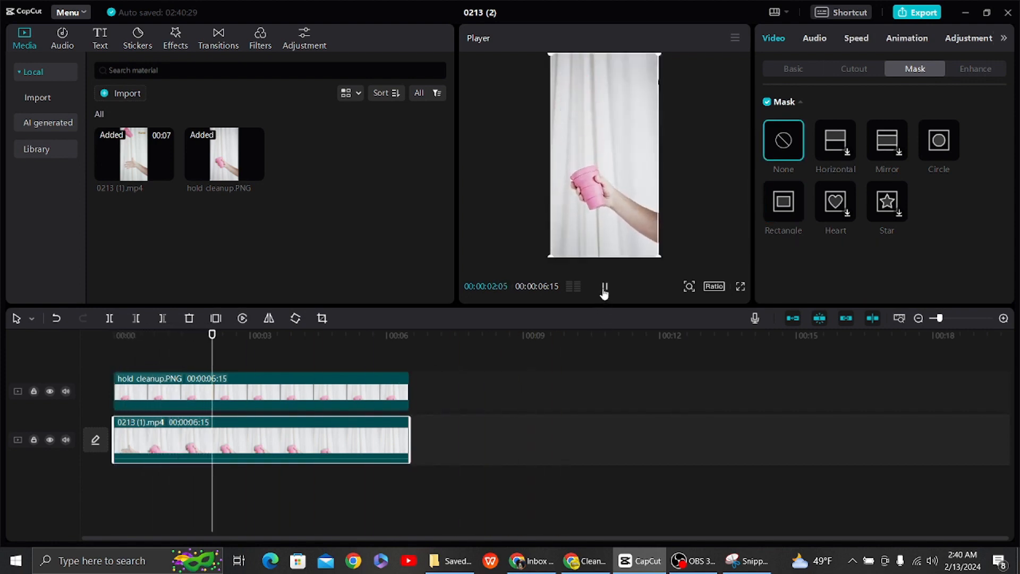